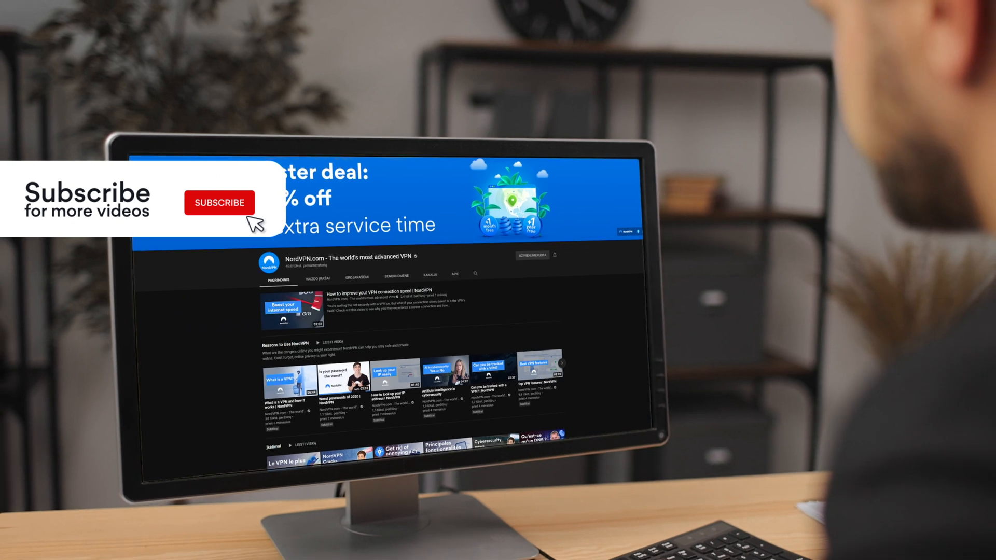
pyautogui.click(218, 203)
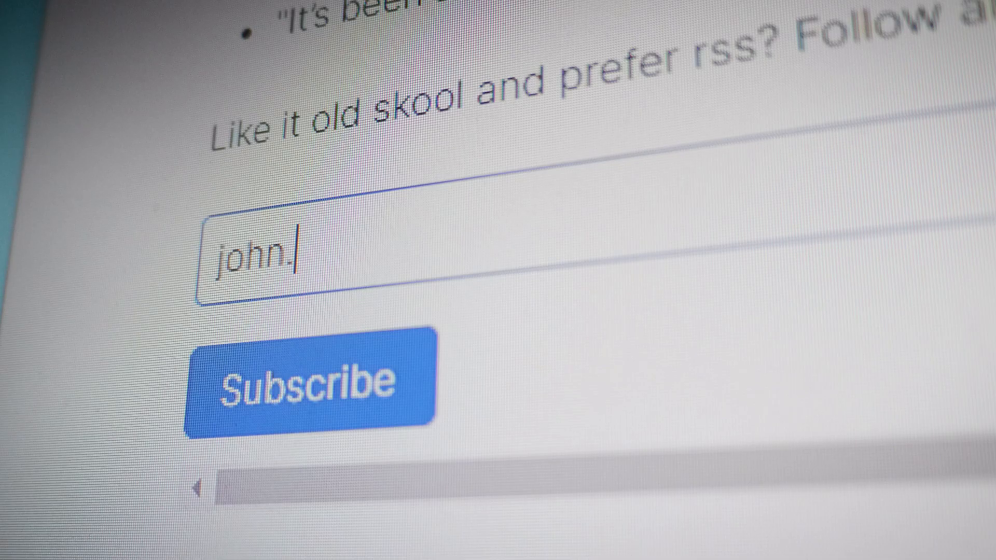
pyautogui.write('doe@')
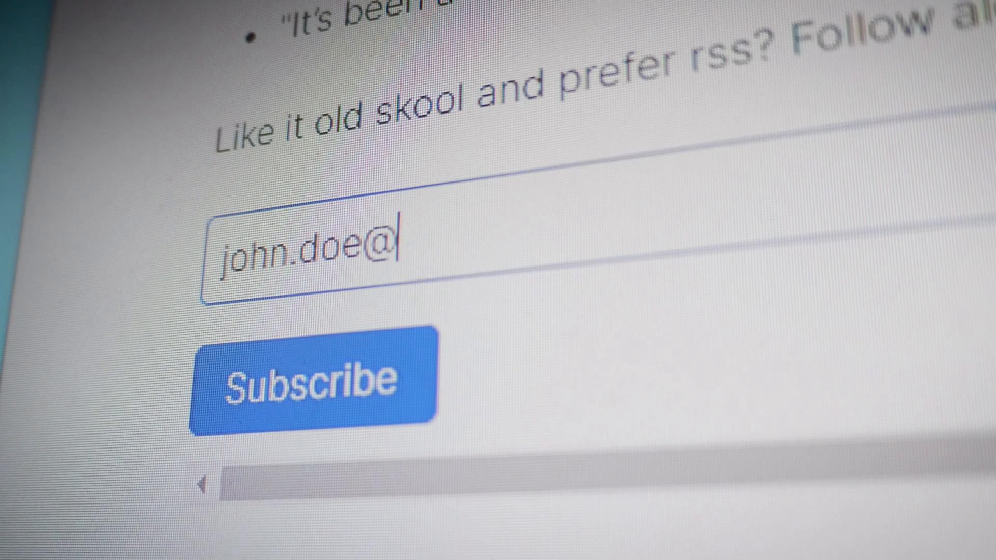
pyautogui.write('email.')
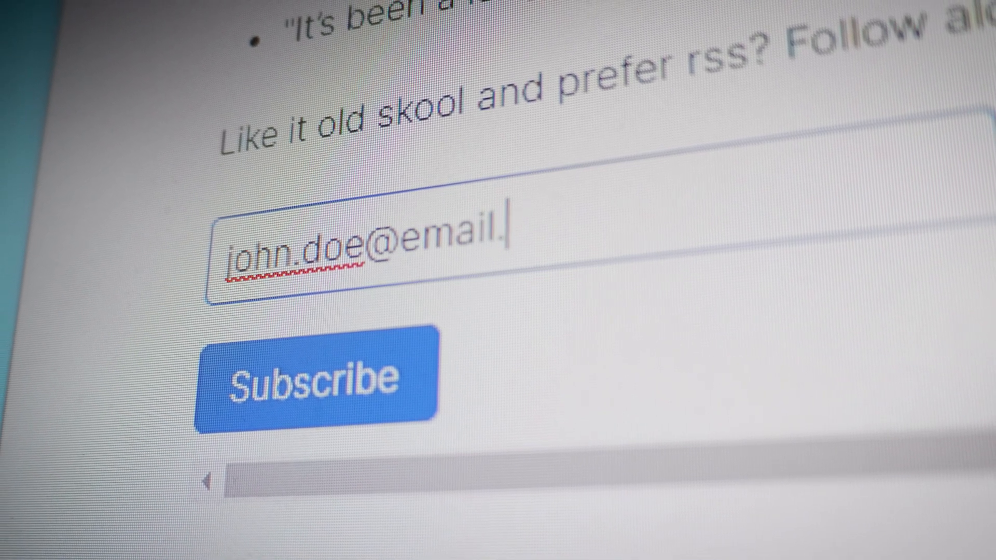
pyautogui.write('com')
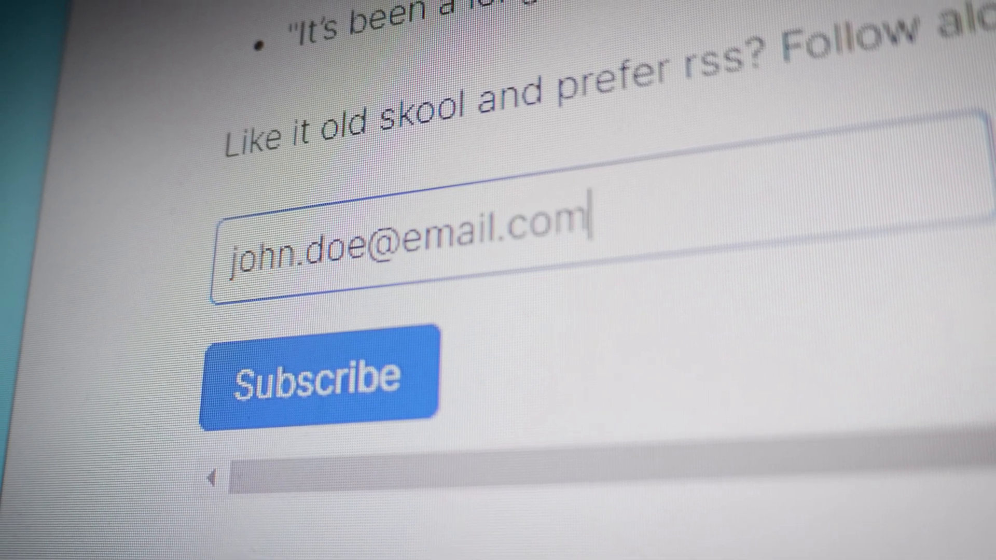
pyautogui.moveTo(317, 406)
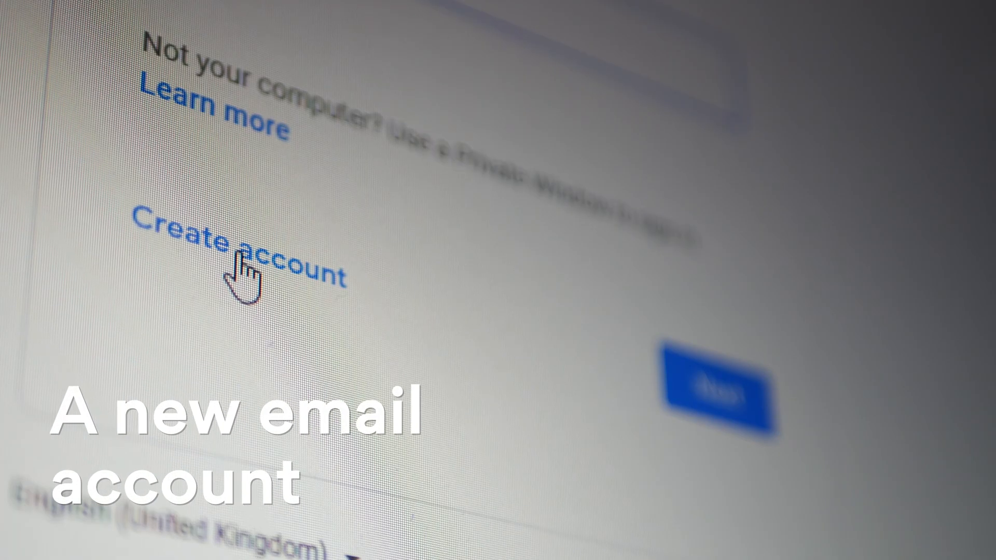
# Begin a new Google account and start typing the first name 'ohn'.
pyautogui.click(248, 260)
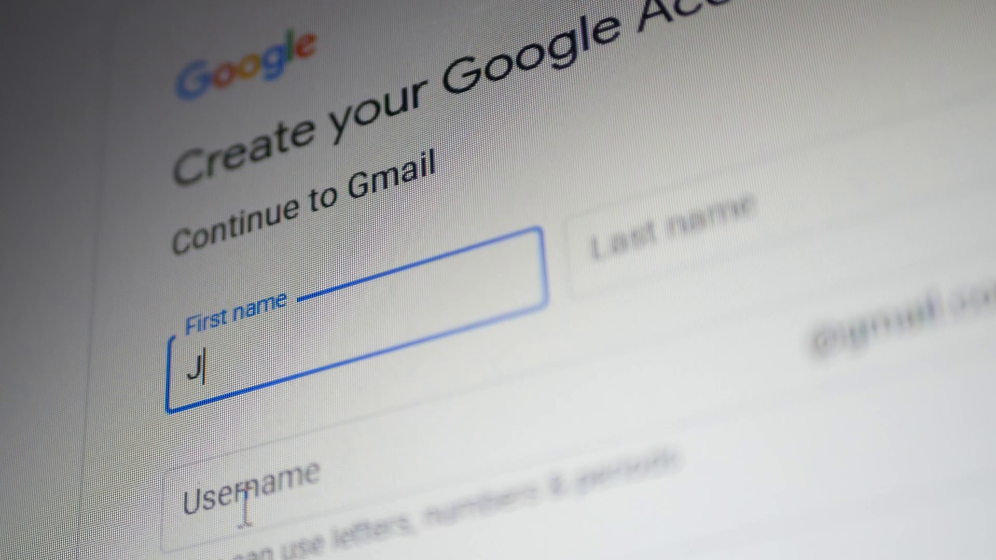
pyautogui.write('ohn')
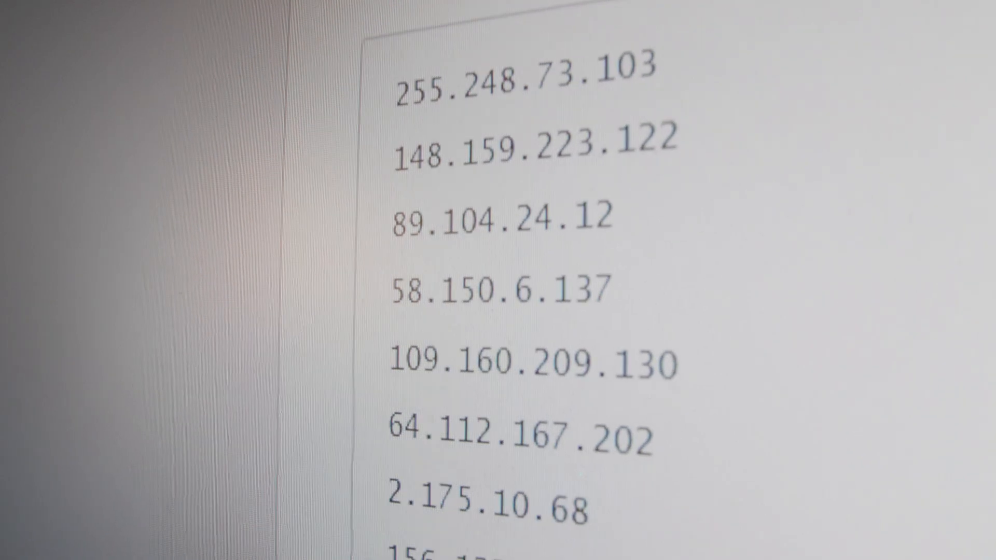
pyautogui.scroll(-3)
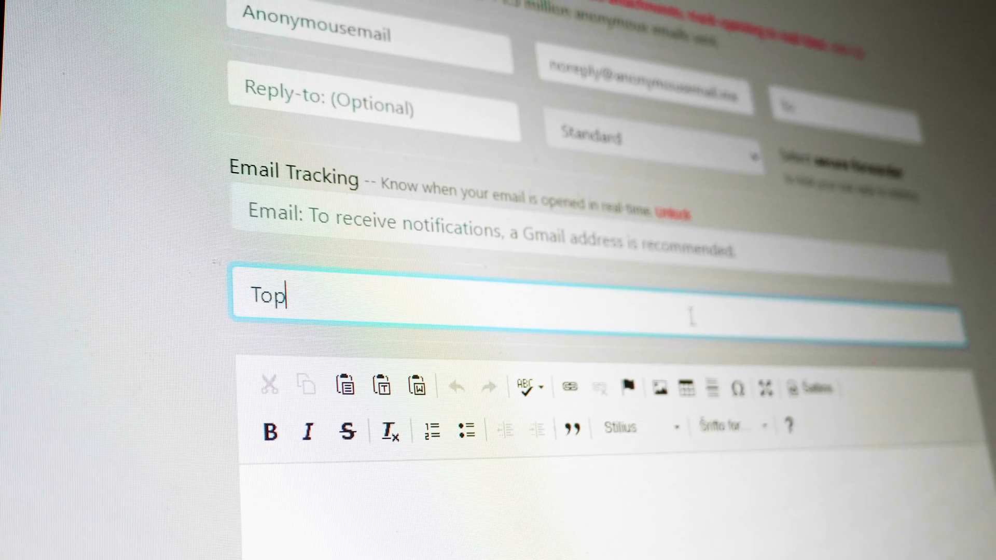
# Give the anonymous email the subject 'Secret'.
pyautogui.write('Secret')
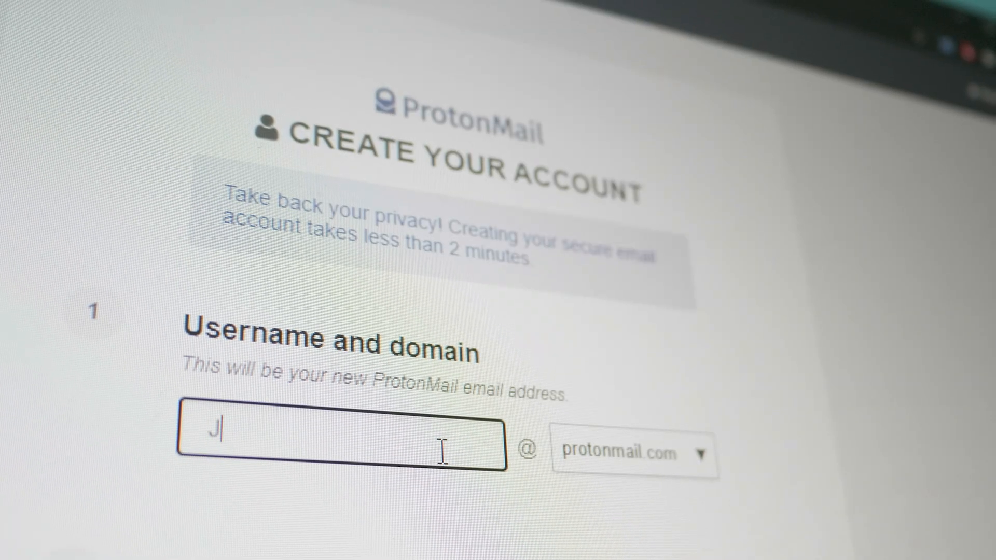
# Type the ProtonMail username, reaching 'JohnDo'.
pyautogui.write('ohn')
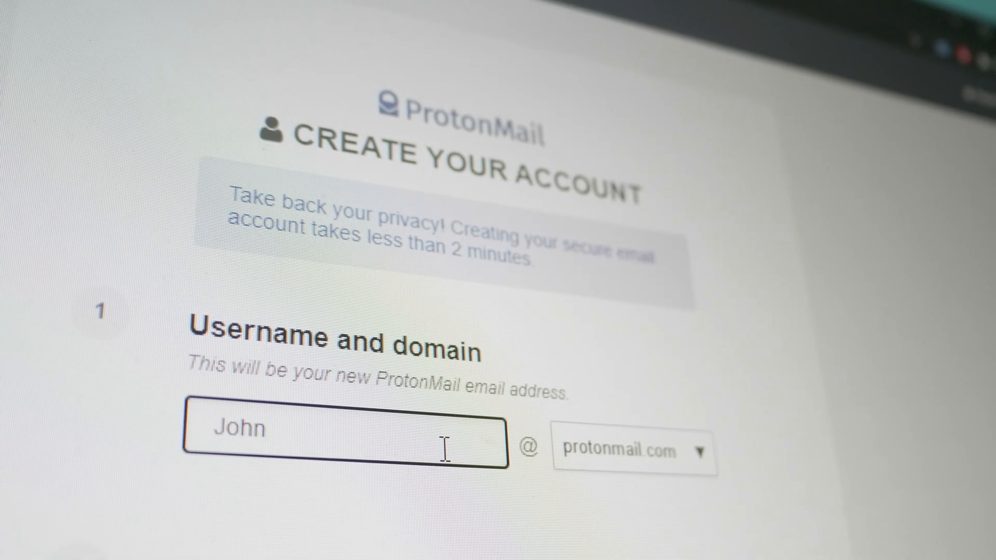
pyautogui.write('Do')
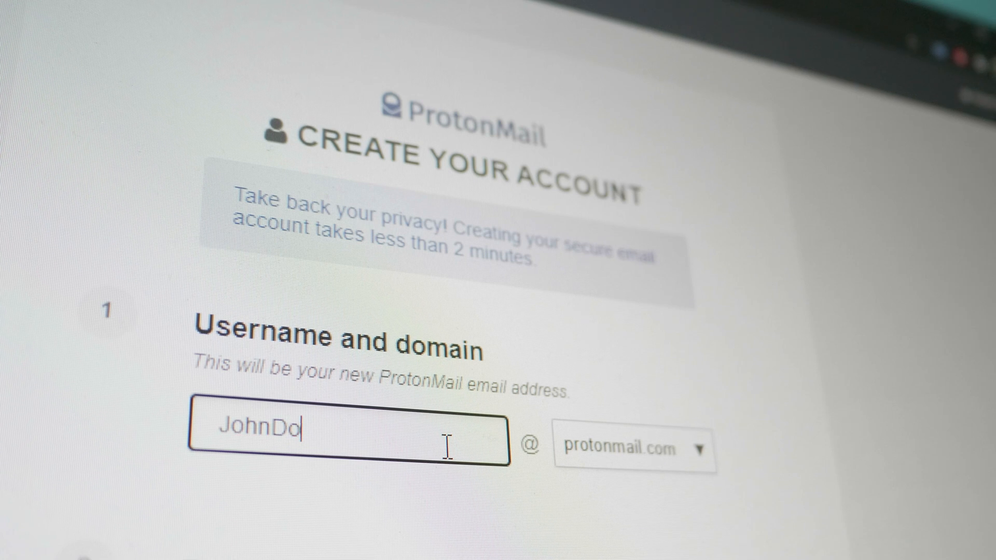